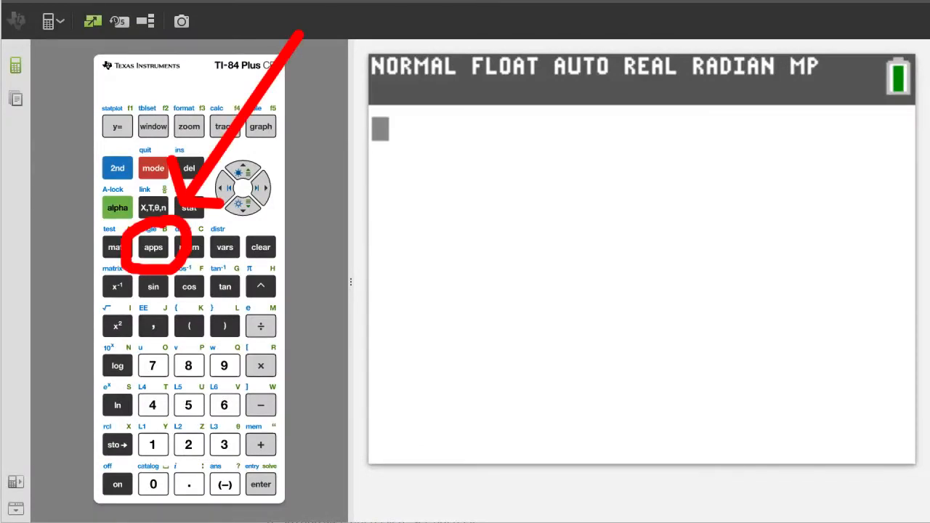
- Open the Finance app's TVM Solver from the apps menu
click(152, 247)
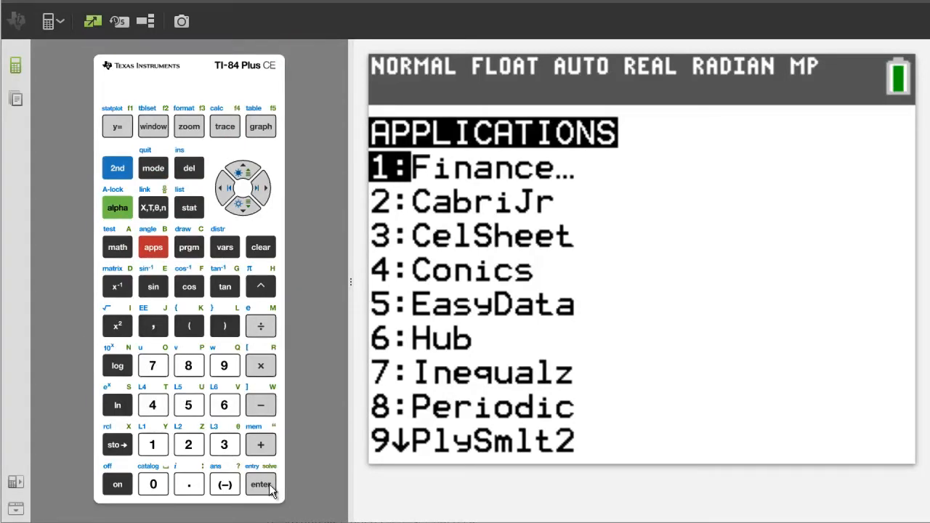
click(260, 484)
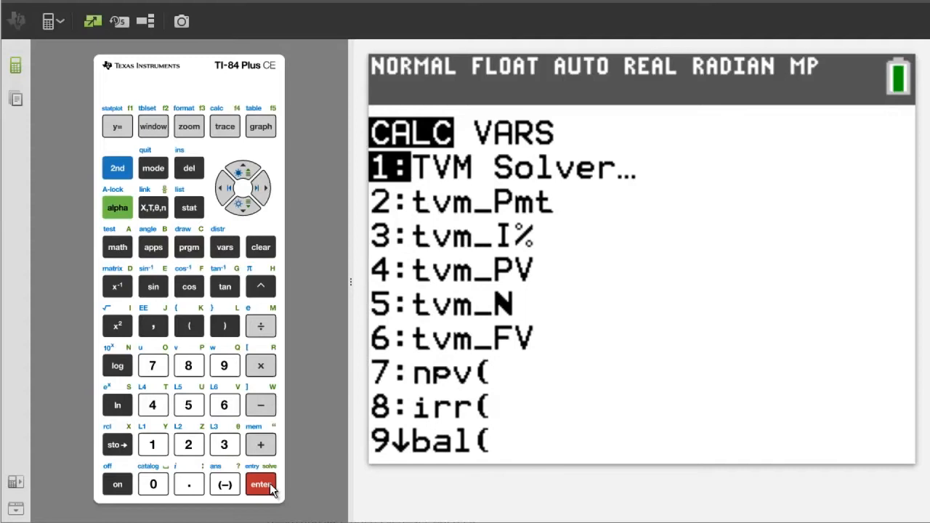
click(260, 484)
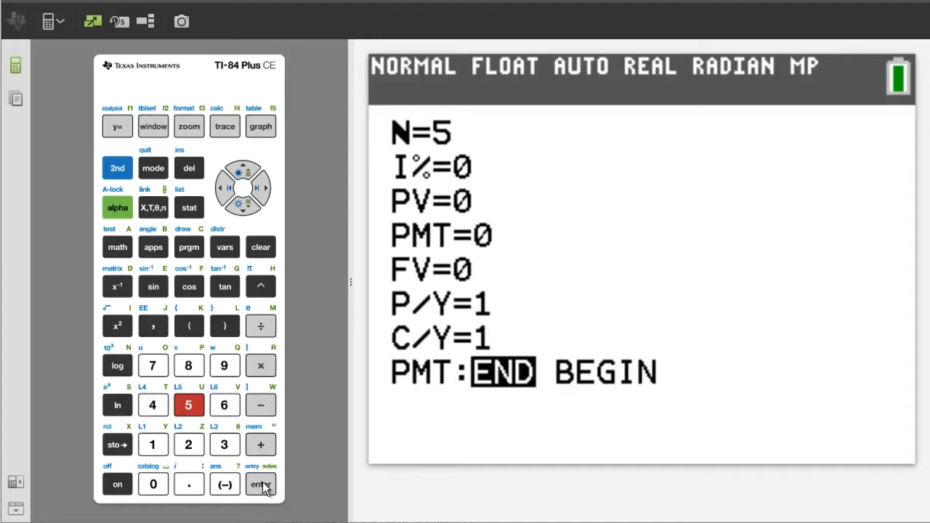
- Enter N=5, I%=7, PV=0 and PMT=-100000 in the TVM Solver
click(260, 484)
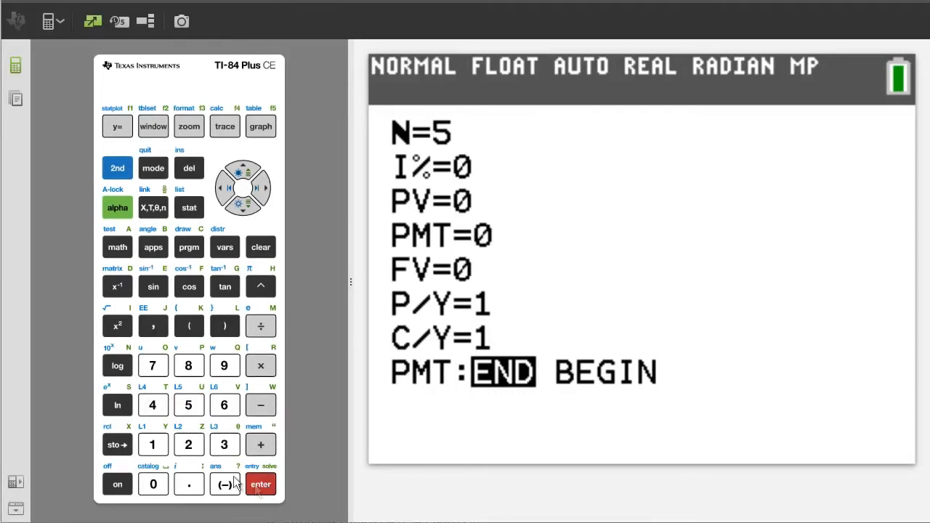
click(152, 364)
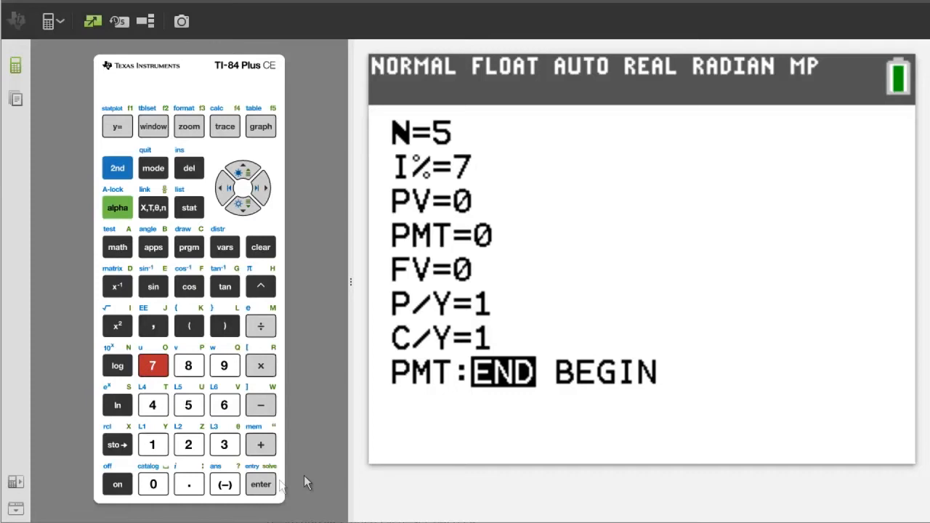
click(260, 484)
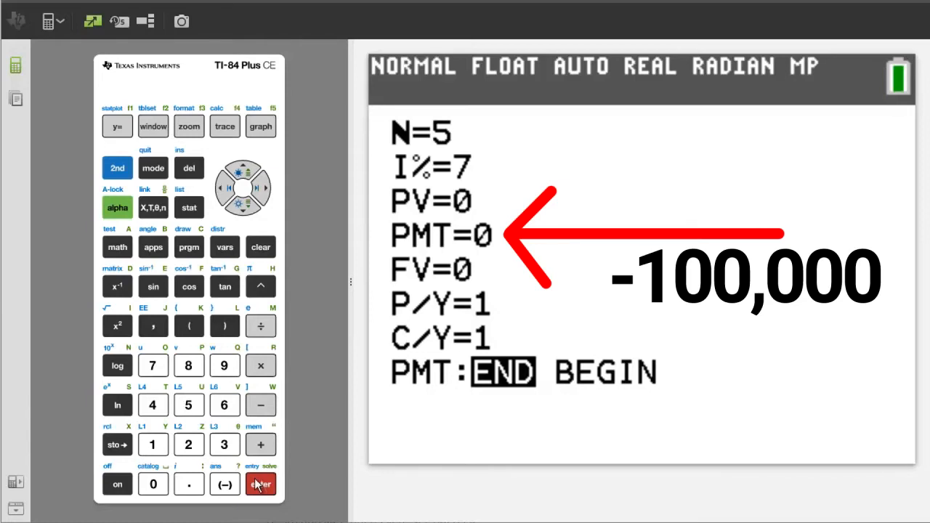
click(223, 483)
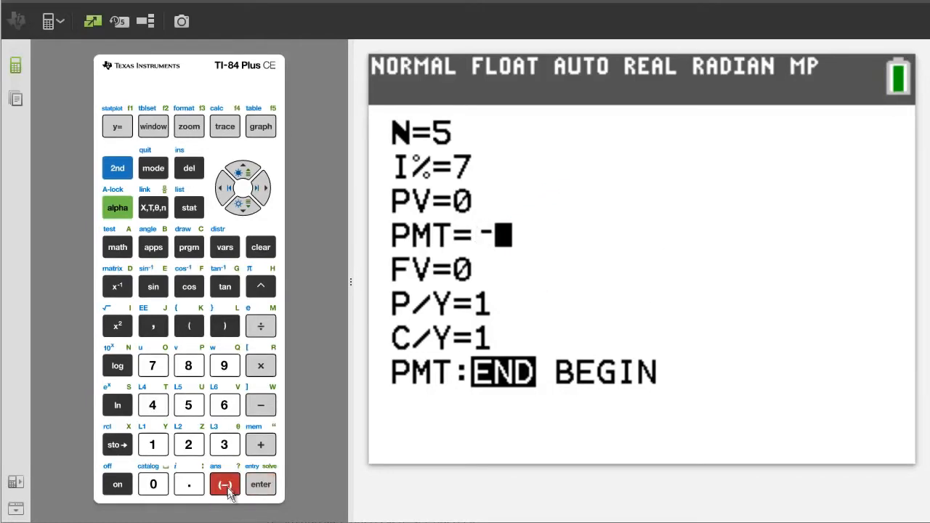
click(153, 484)
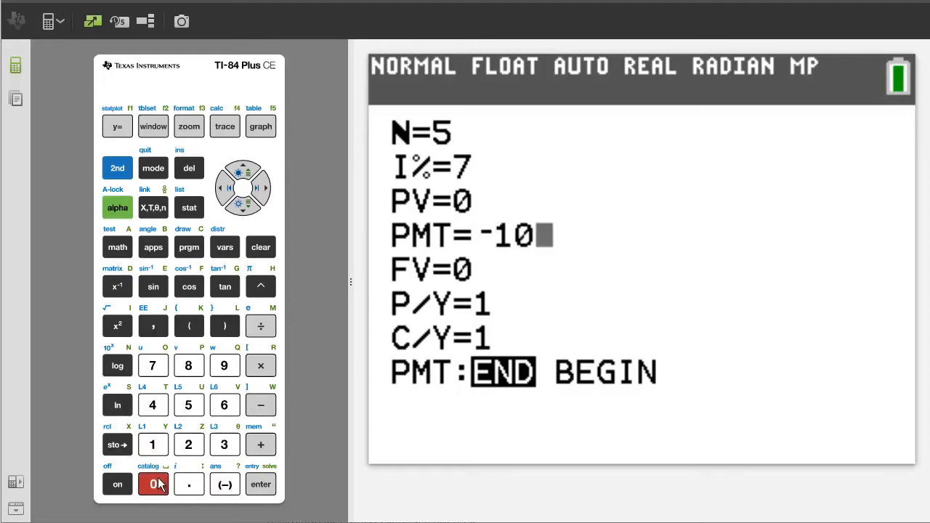
click(152, 484)
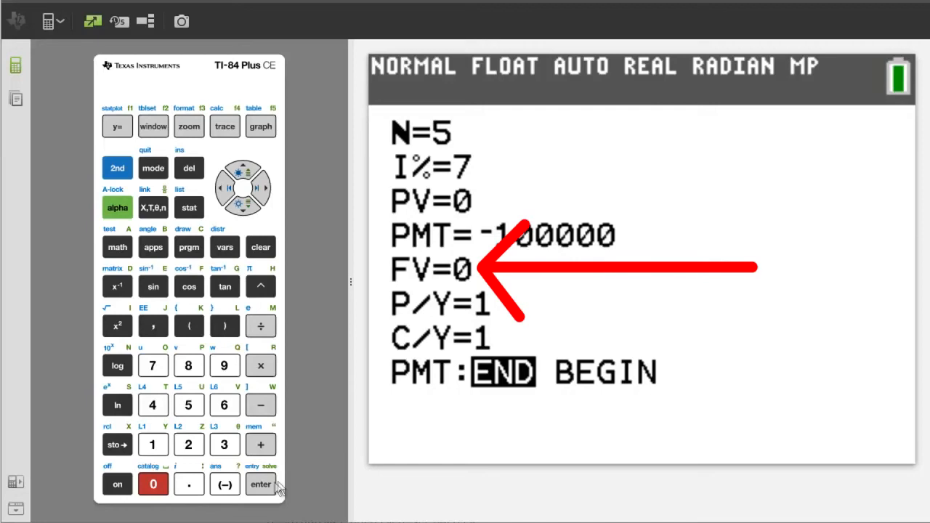
- Confirm the payment and solve FV, giving 575073.901
click(260, 485)
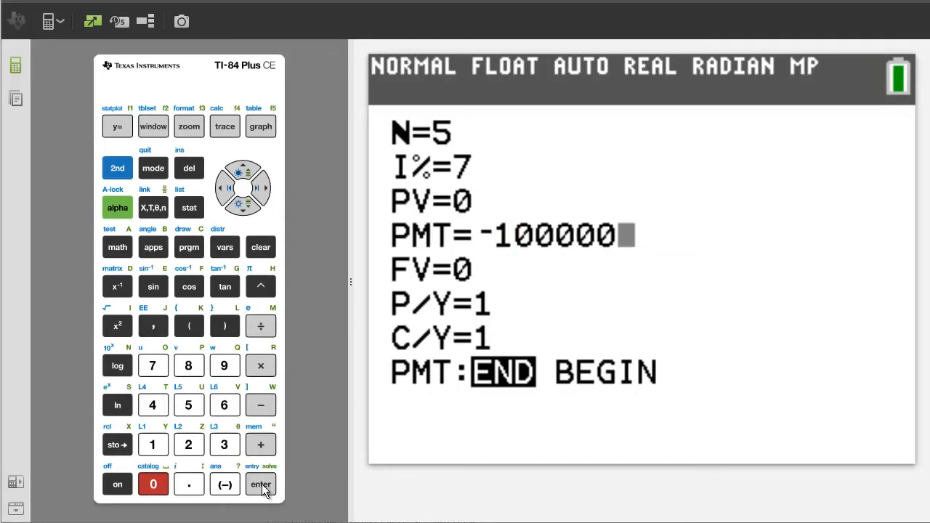
click(260, 484)
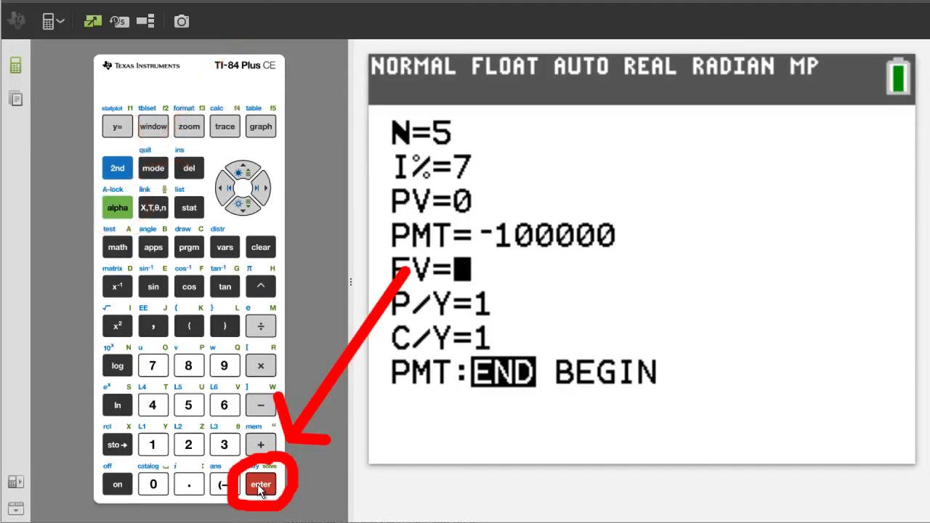
click(260, 484)
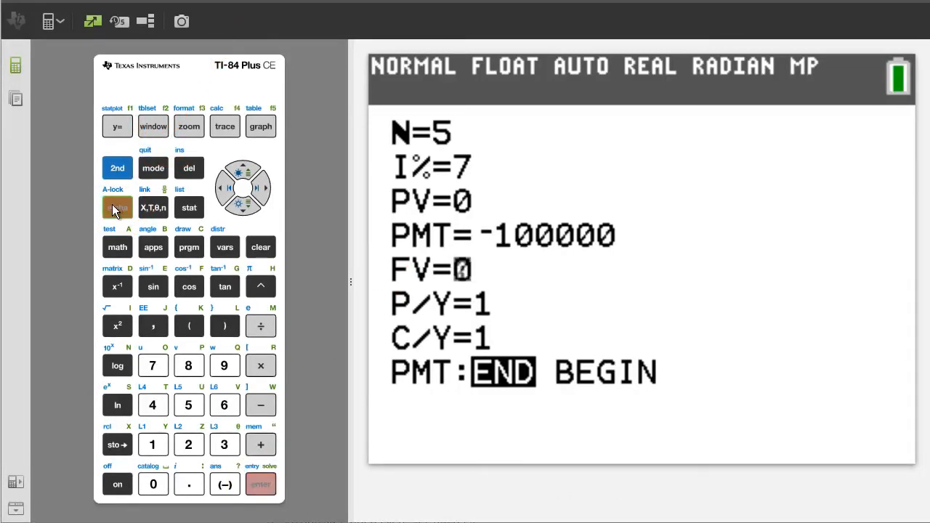
click(260, 484)
text(0)
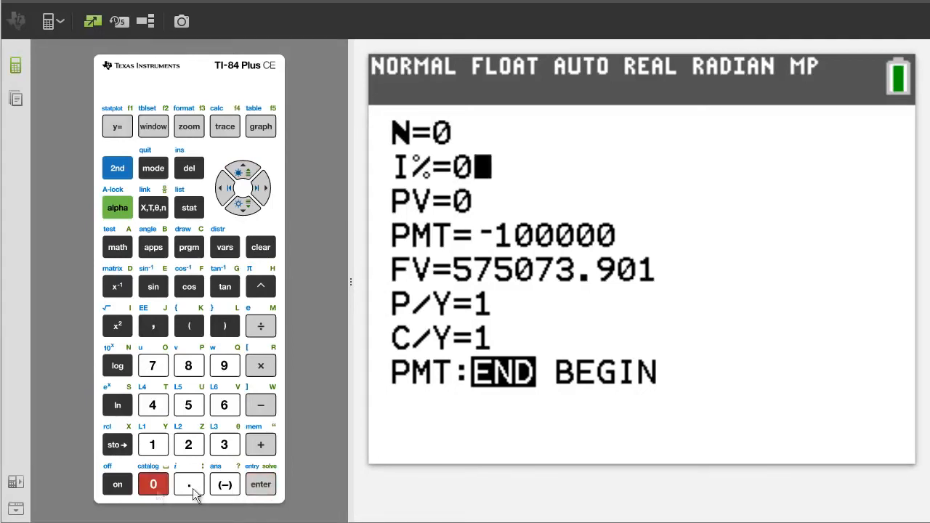
- Zero the PMT and FV entries and return to the home screen
click(260, 484)
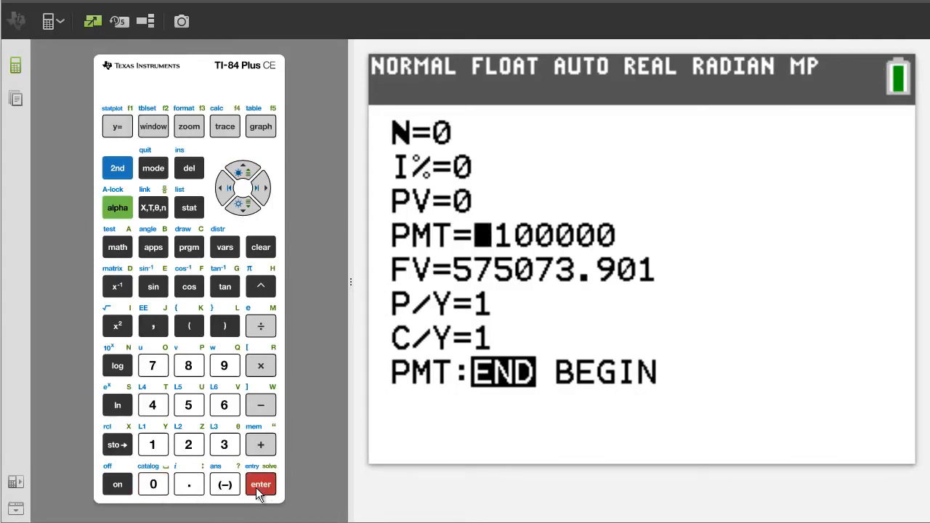
click(153, 484)
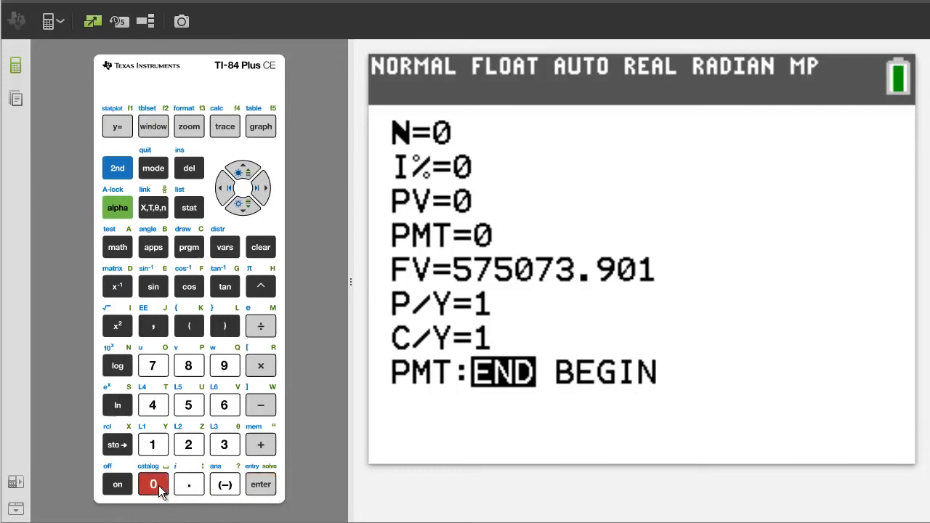
click(260, 483)
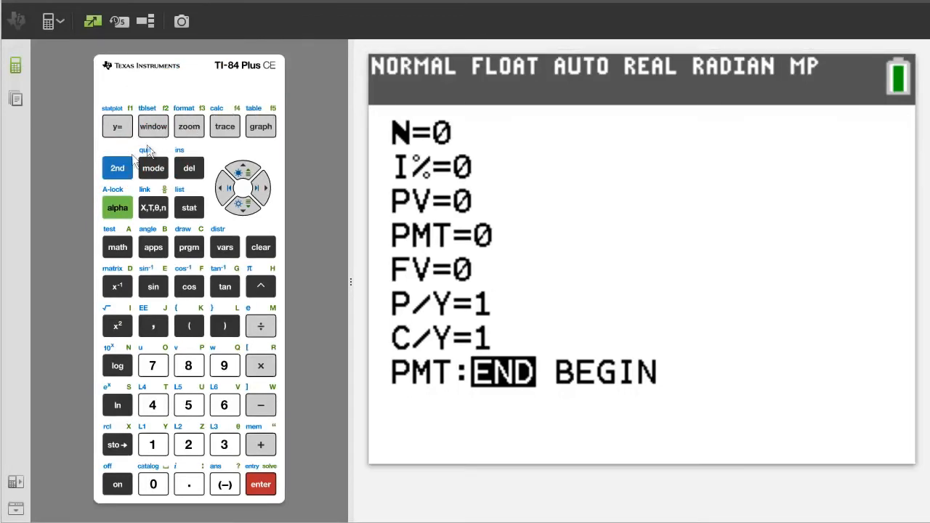
click(153, 169)
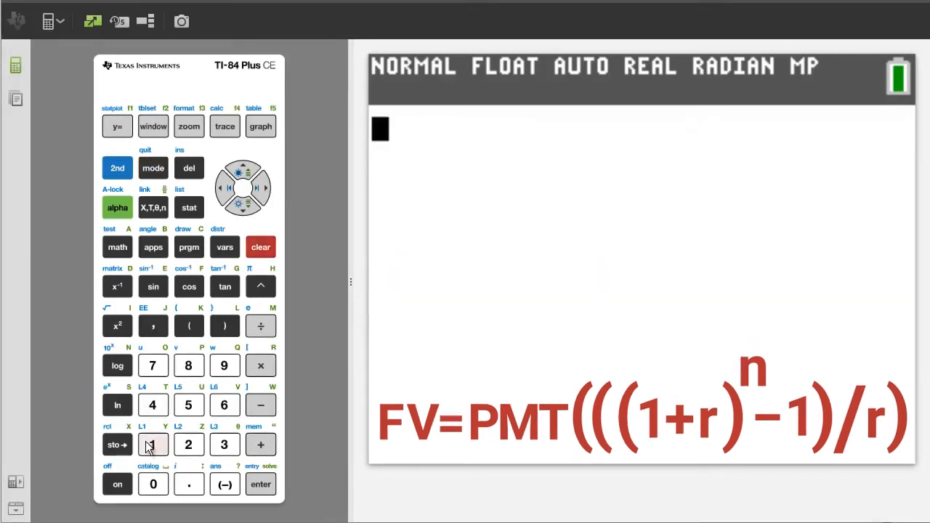
- Enter 100000*(((1+.07) as the start of the annuity expression
click(152, 484)
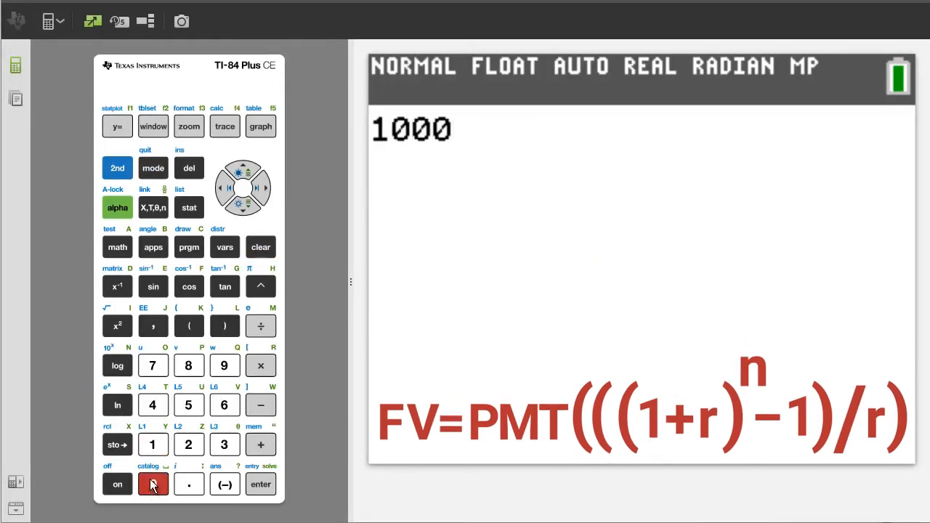
click(153, 483)
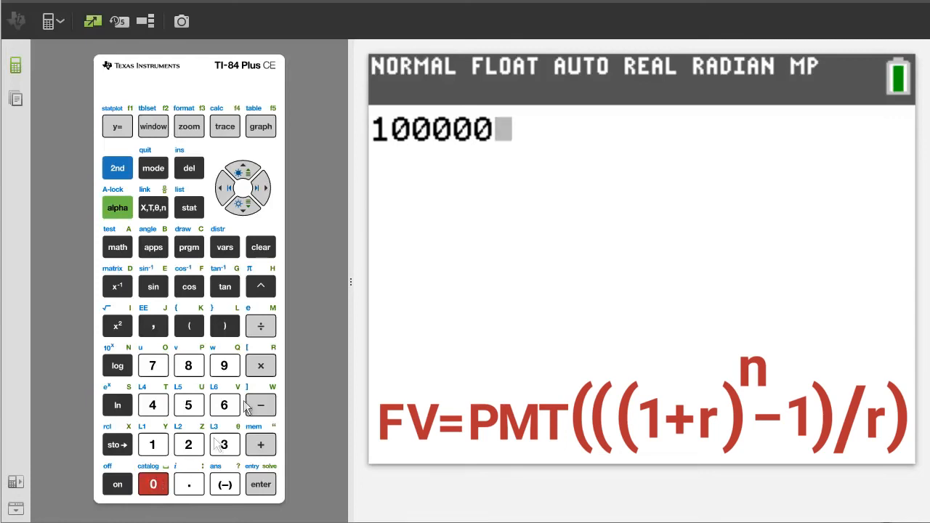
click(260, 366)
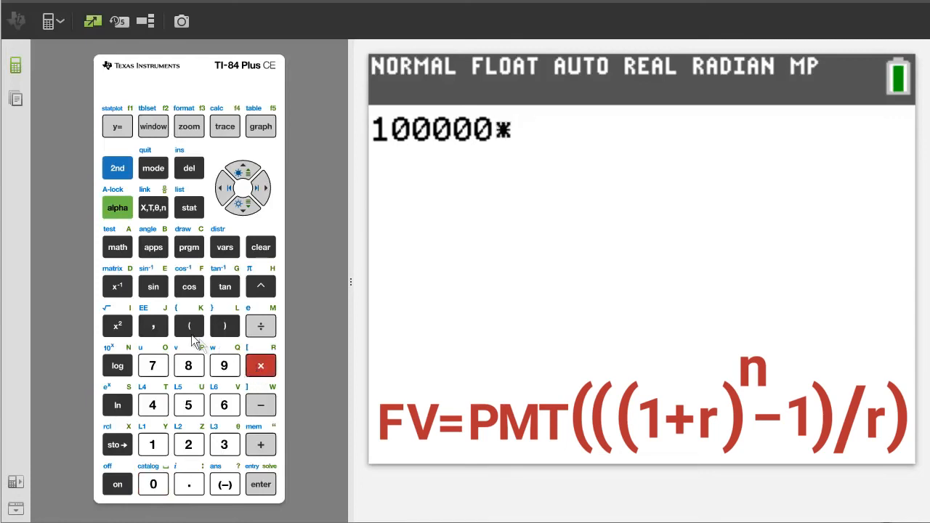
click(189, 326)
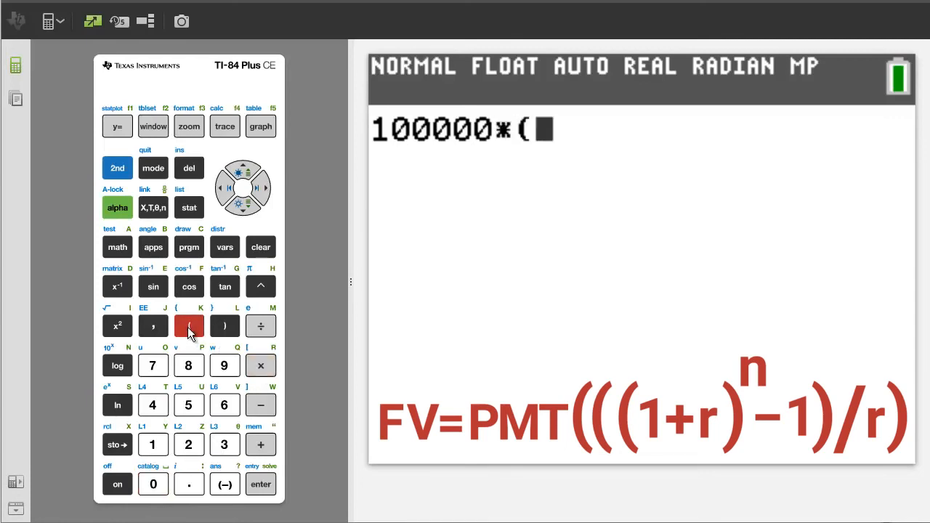
click(188, 325)
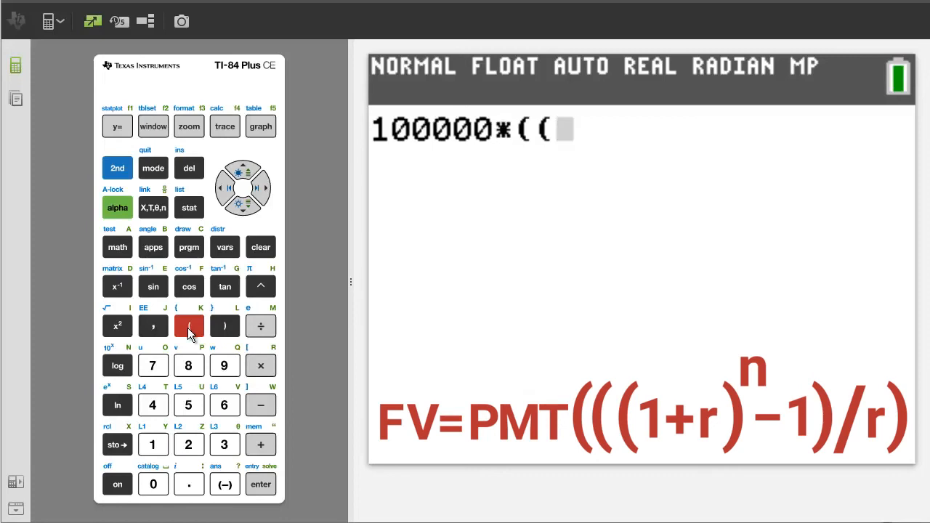
click(188, 326)
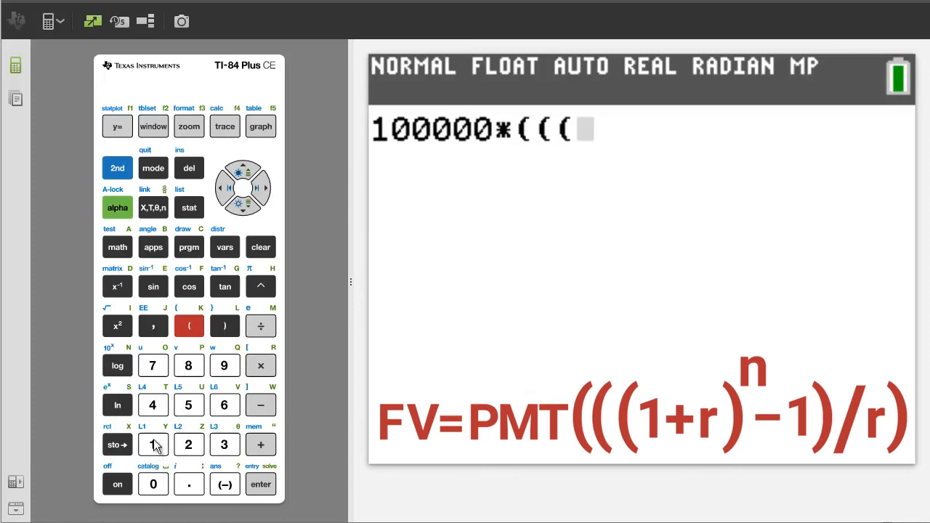
click(260, 445)
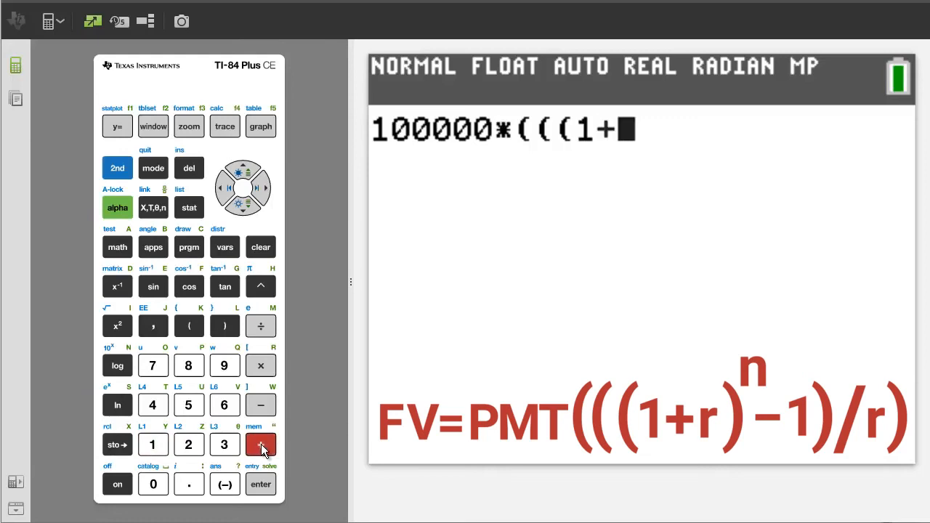
click(189, 484)
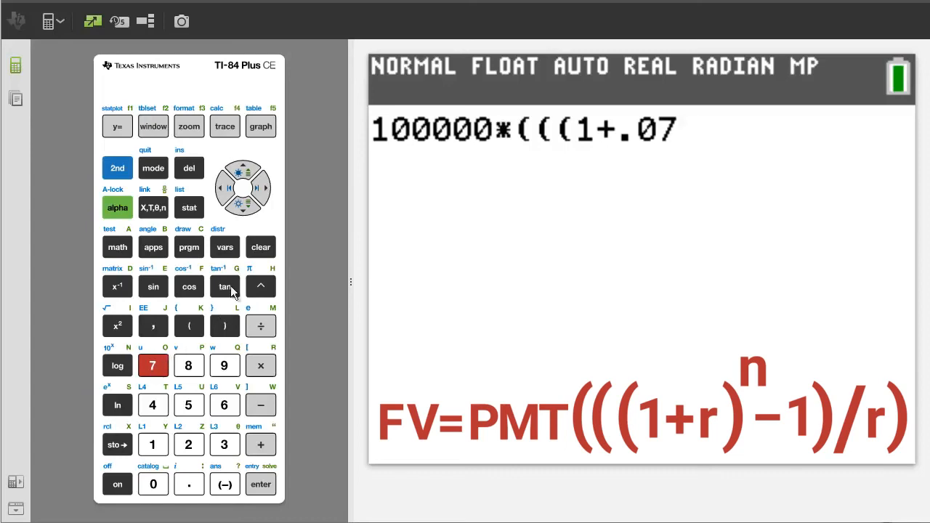
click(224, 325)
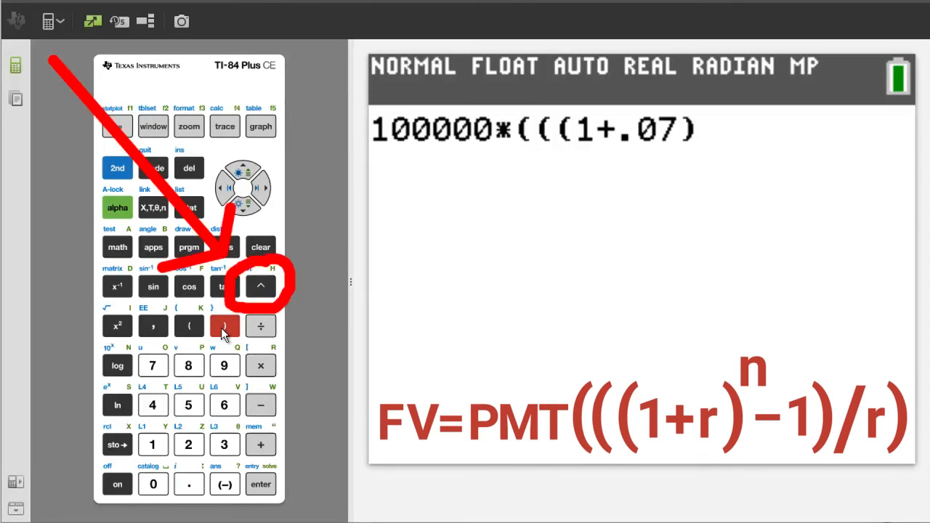
- Complete the expression with ^5-1)/.07) so it reads 100000*(((1+.07)^5-1)/.07)
click(223, 325)
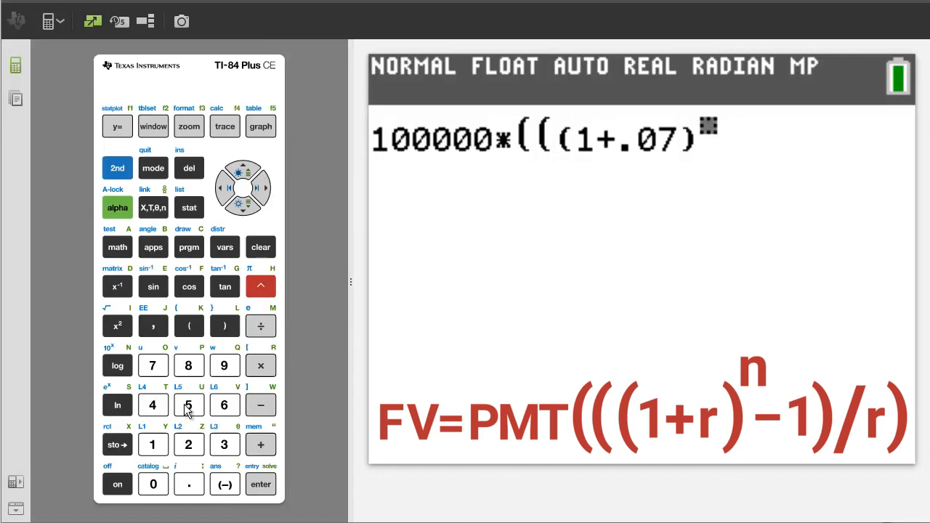
click(189, 403)
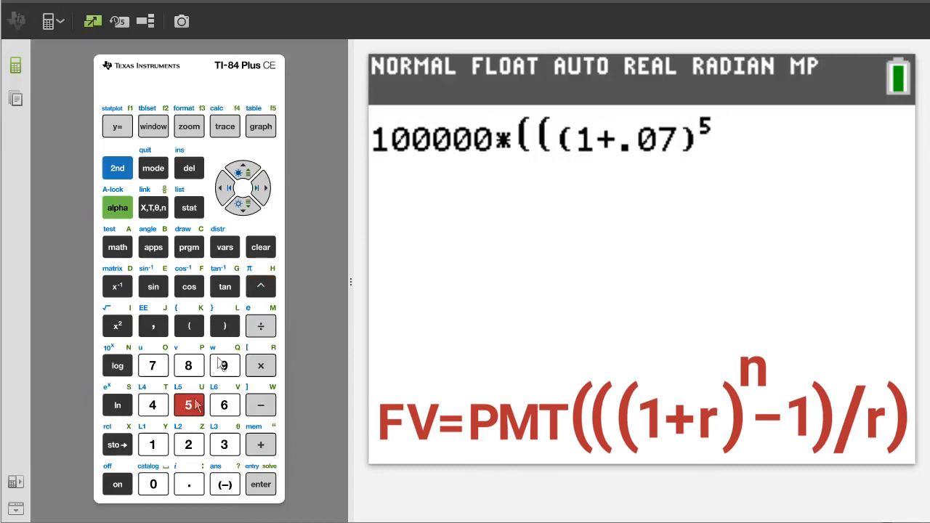
click(262, 187)
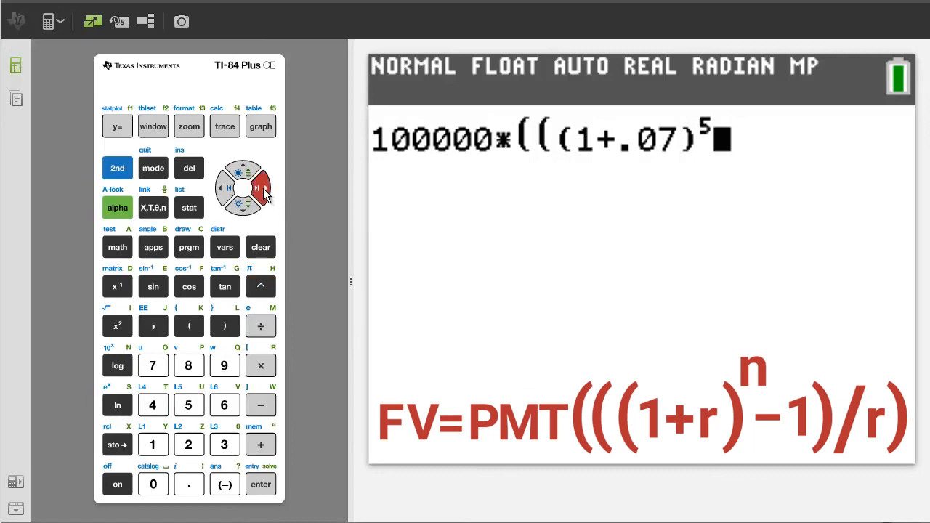
mouse_move(260, 404)
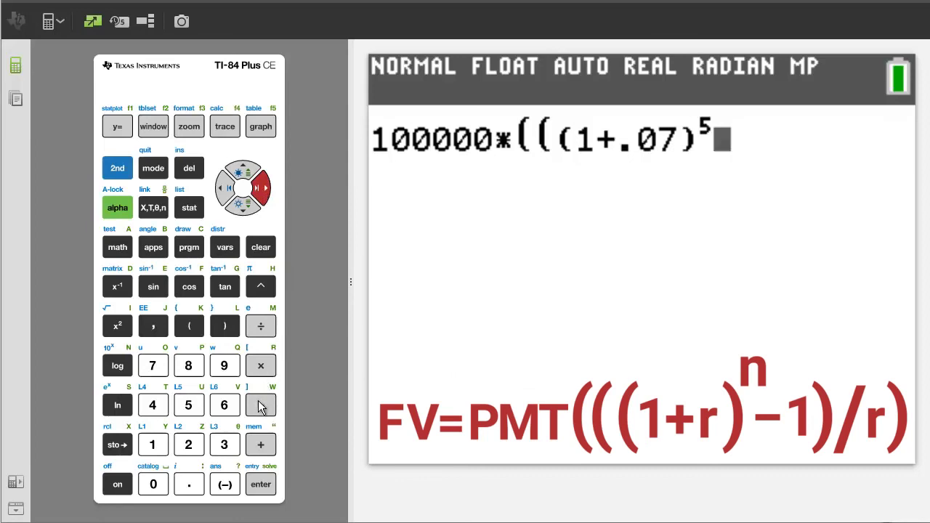
click(153, 444)
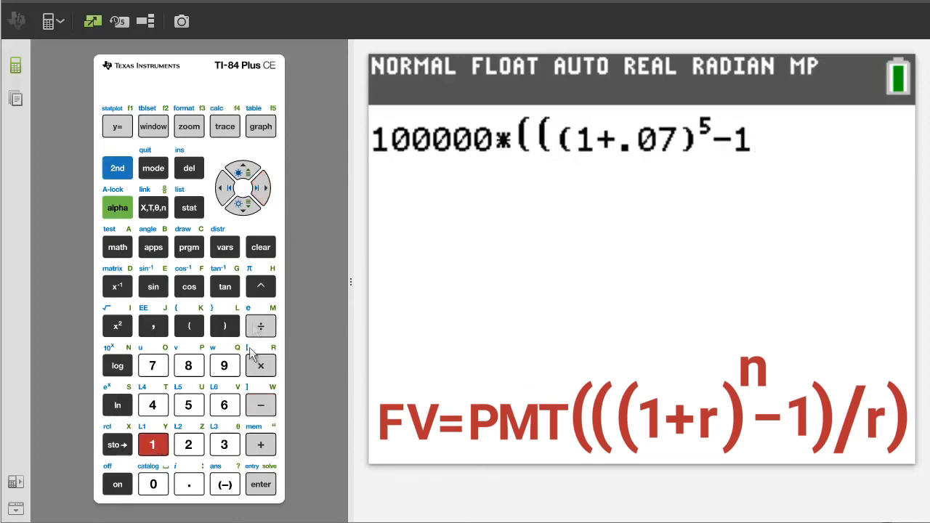
click(224, 325)
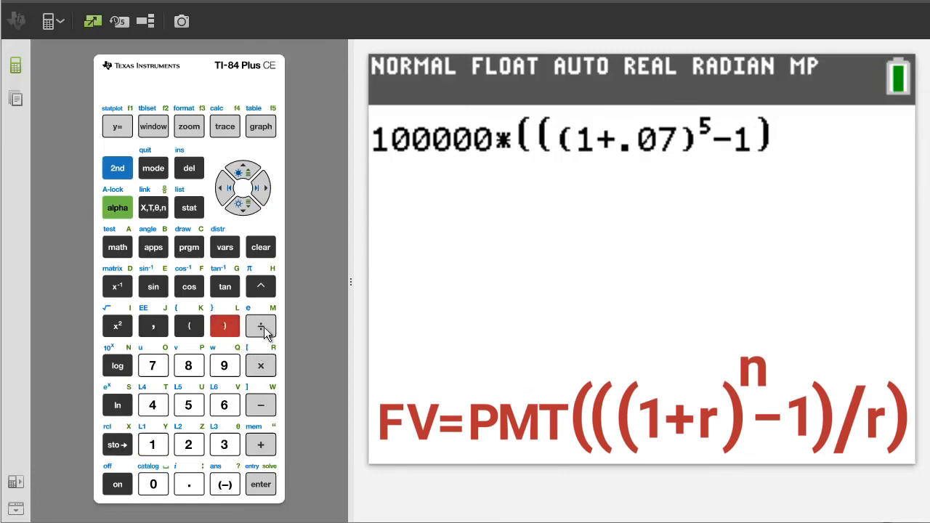
click(260, 325)
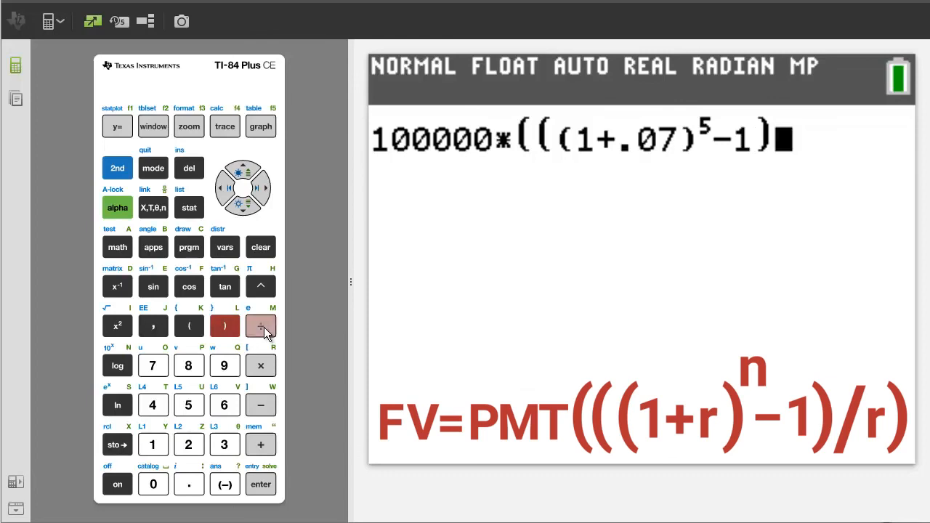
click(260, 325)
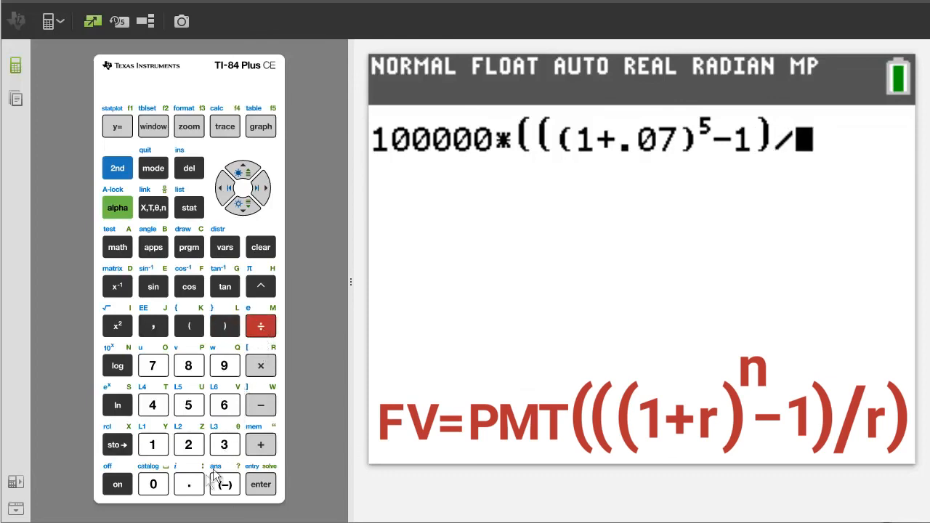
click(152, 484)
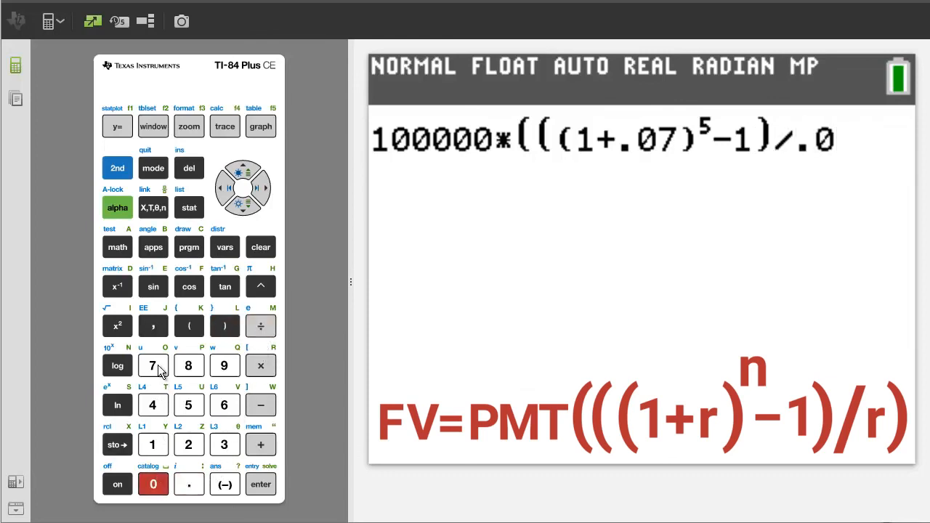
click(152, 364)
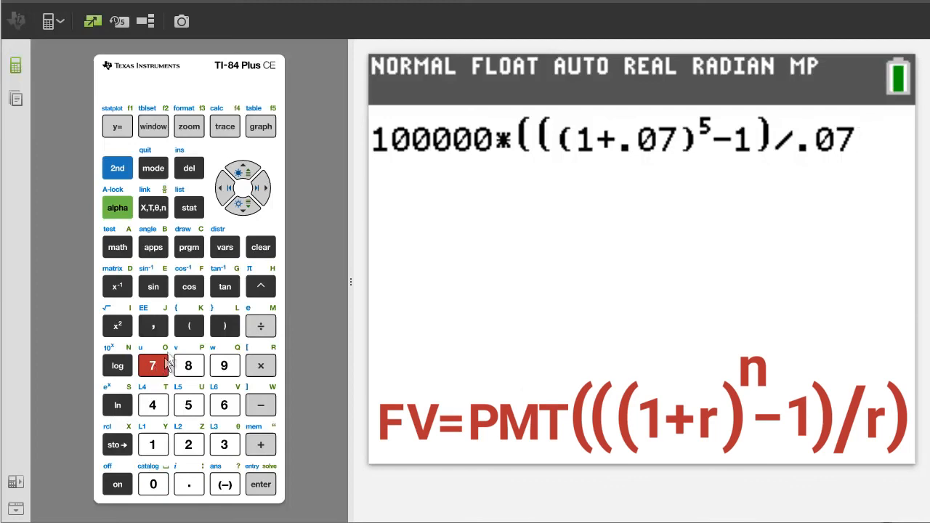
click(223, 326)
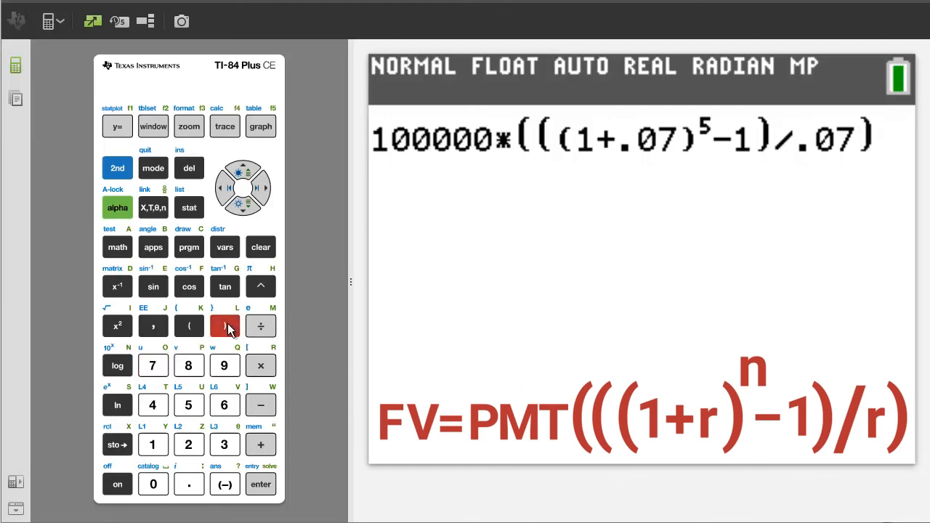
mouse_move(296, 497)
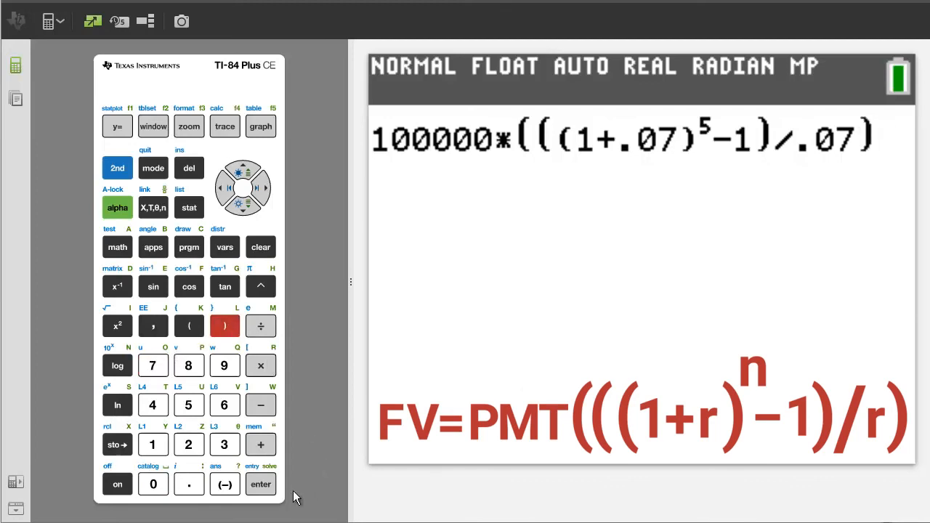
click(260, 484)
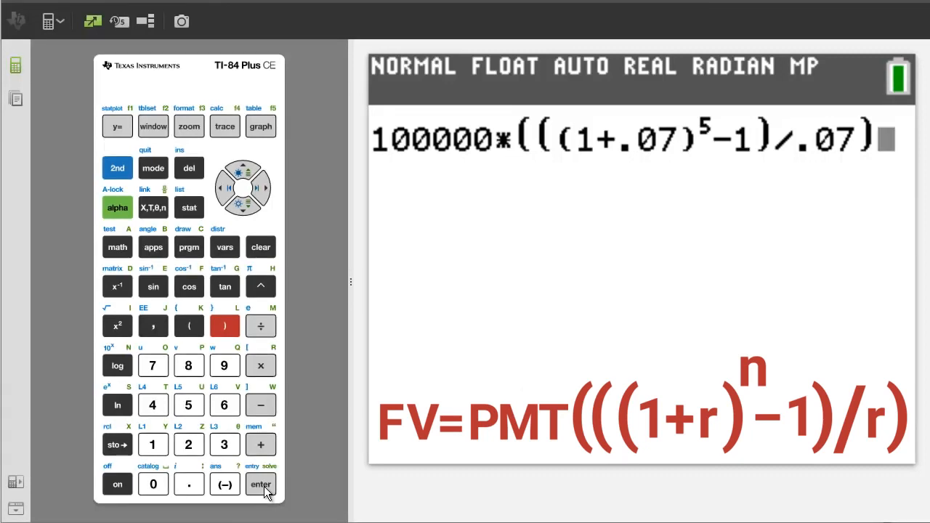
- Evaluate the expression to get 575073.901, matching the solver's FV
click(260, 484)
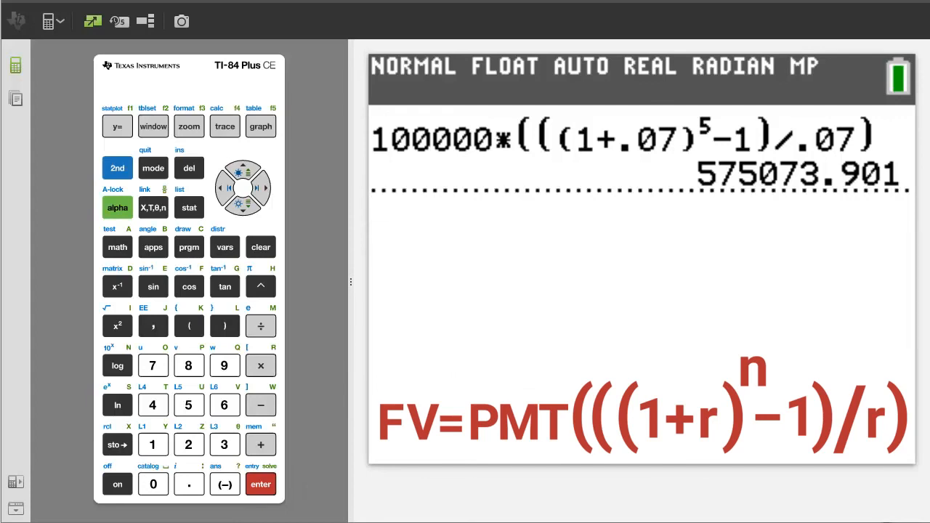
click(260, 484)
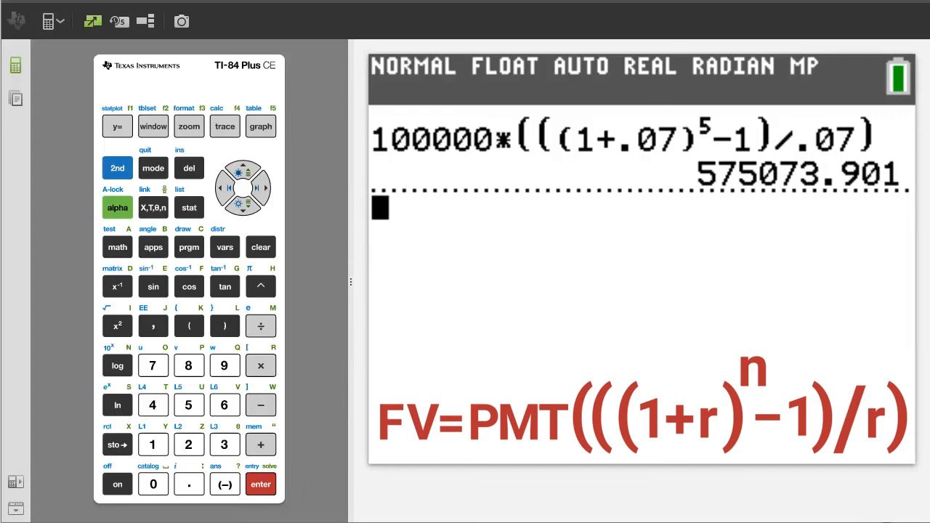